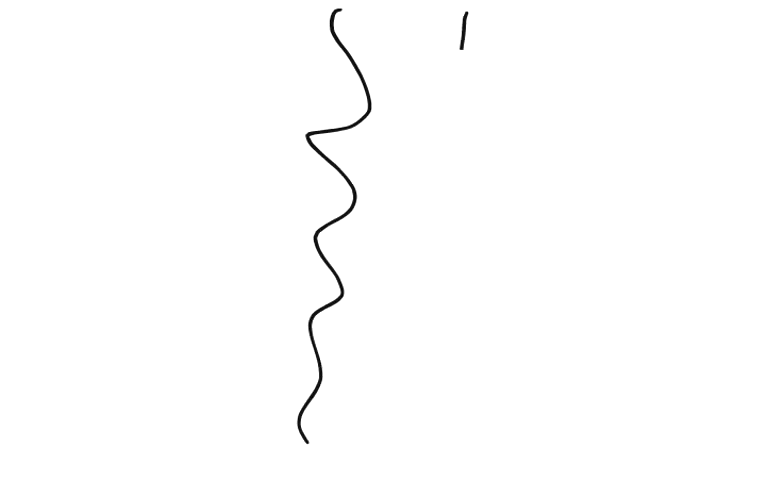
Handwrite the heading 'Intranets' beside the wavy line and underline it.
{"action": "type", "text": "nt"}
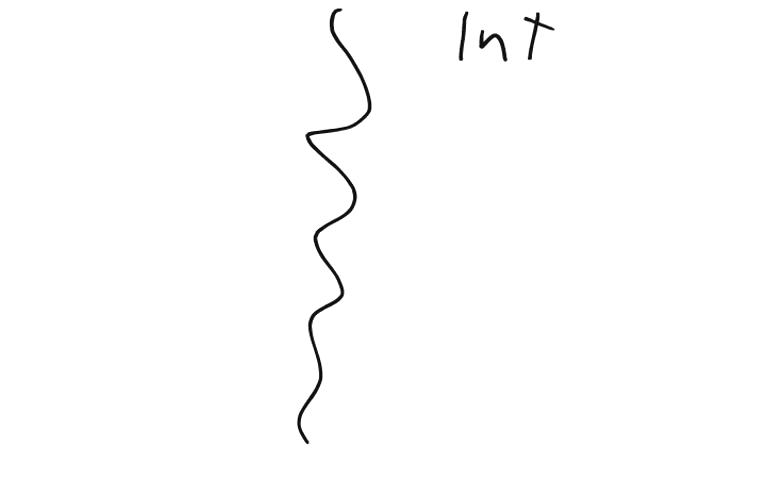
{"action": "type", "text": "ran"}
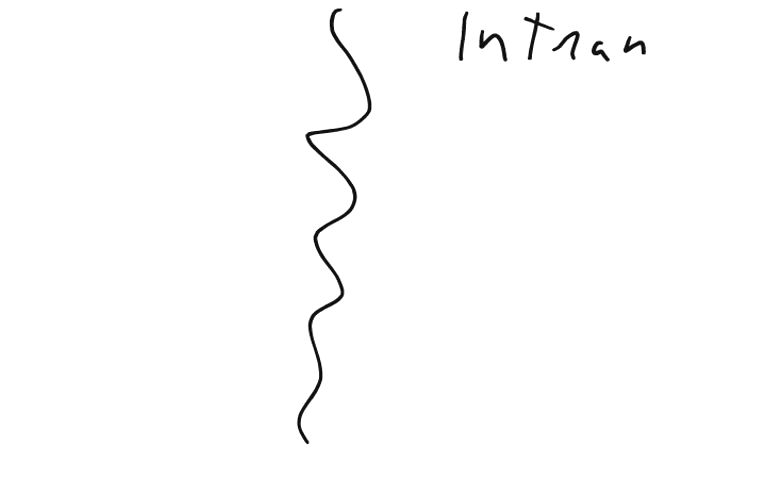
{"action": "type", "text": "ets"}
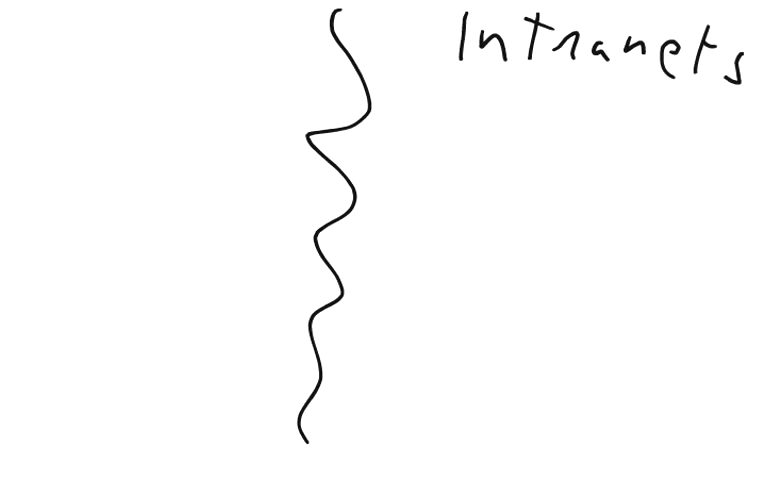
{"action": "left_click_drag", "start_coordinate": [448, 96], "coordinate": [760, 110]}
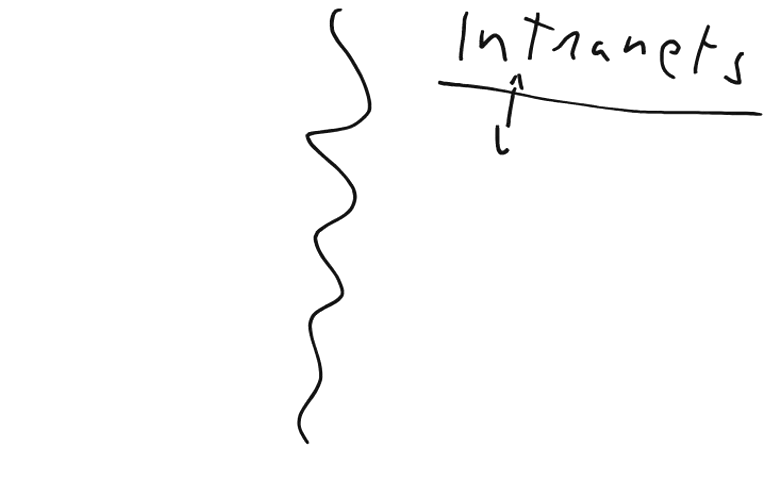
Handwrite 'Web' and begin 'Mail' in the list under the Intranets heading.
{"action": "type", "text": "Web"}
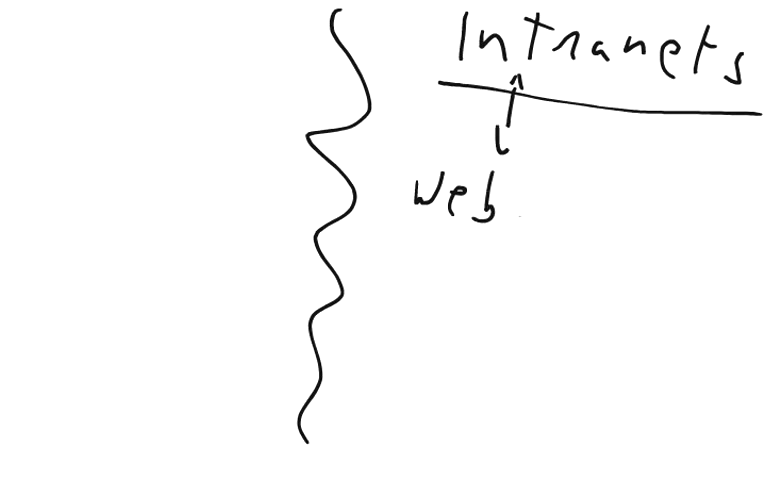
{"action": "type", "text": ", N"}
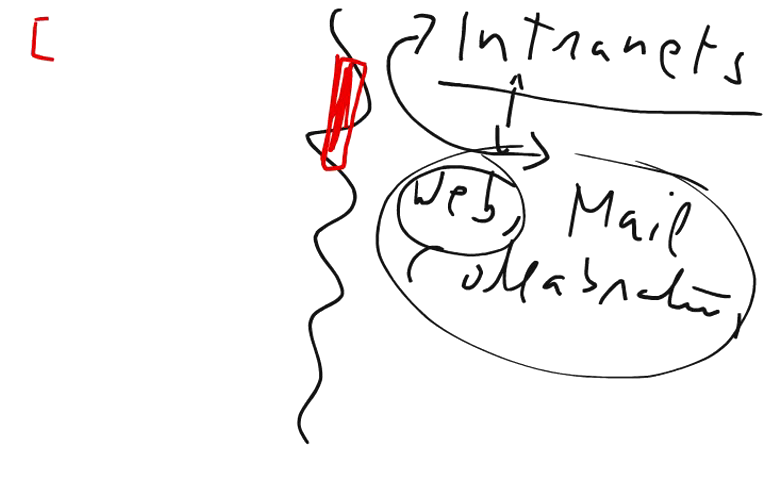
Handwrite 'x1' and 'Extern.' before clearing to the fresh green-line page.
{"action": "type", "text": "x1"}
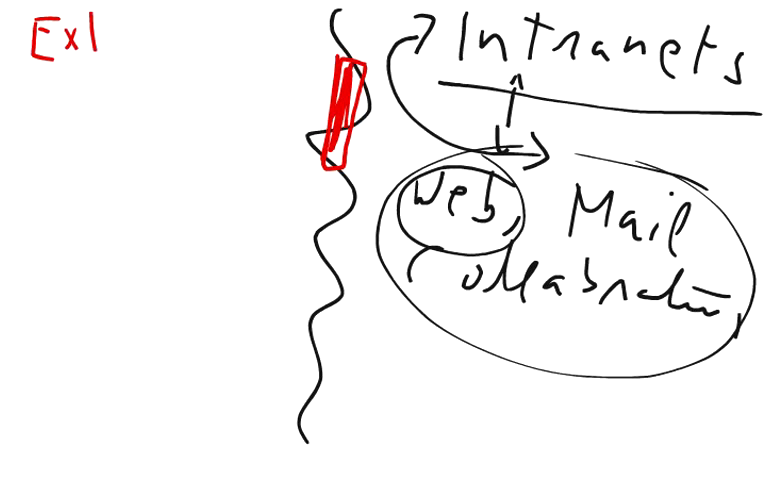
{"action": "type", "text": "Extern."}
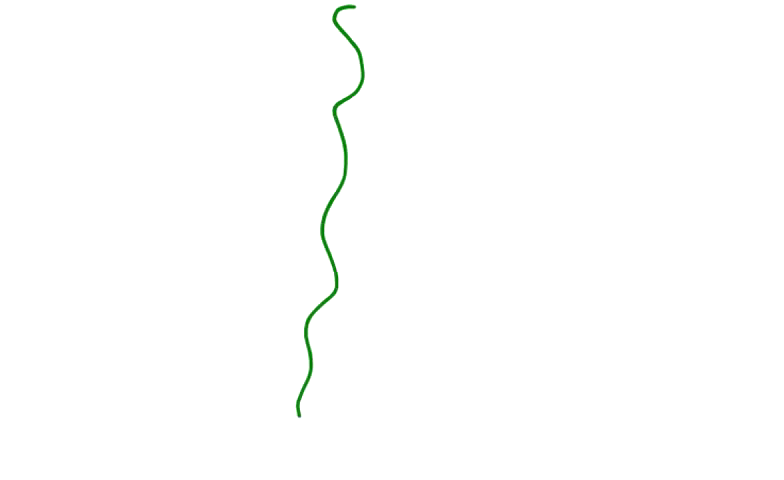
Sketch the green car's roof and outline on the right, then start writing 'Supplier'.
{"action": "left_click_drag", "start_coordinate": [530, 40], "coordinate": [636, 56]}
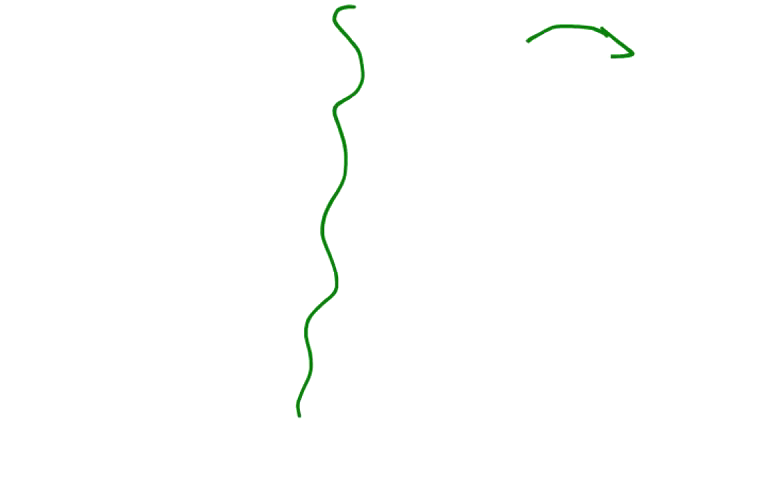
{"action": "left_click_drag", "start_coordinate": [464, 58], "coordinate": [680, 98]}
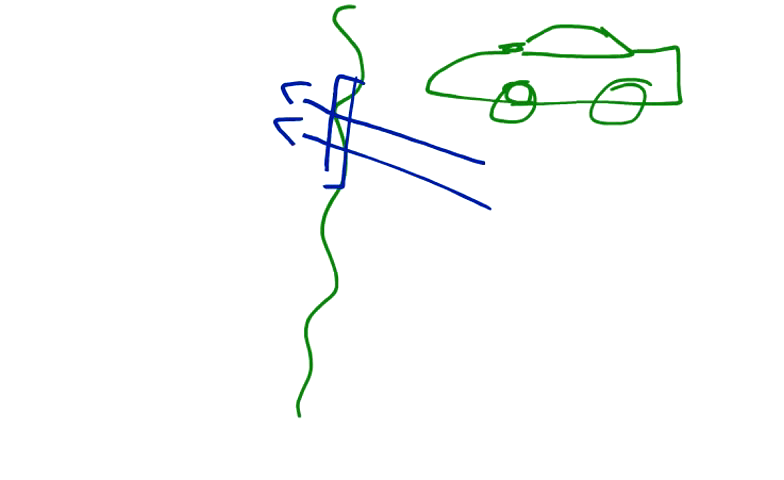
{"action": "type", "text": "Sulp 1."}
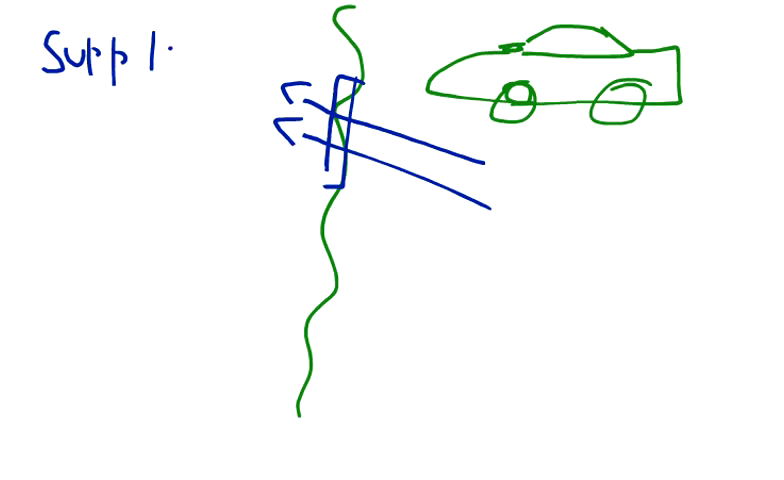
Finish handwriting 'Supplier' and underline the heading.
{"action": "type", "text": "lier"}
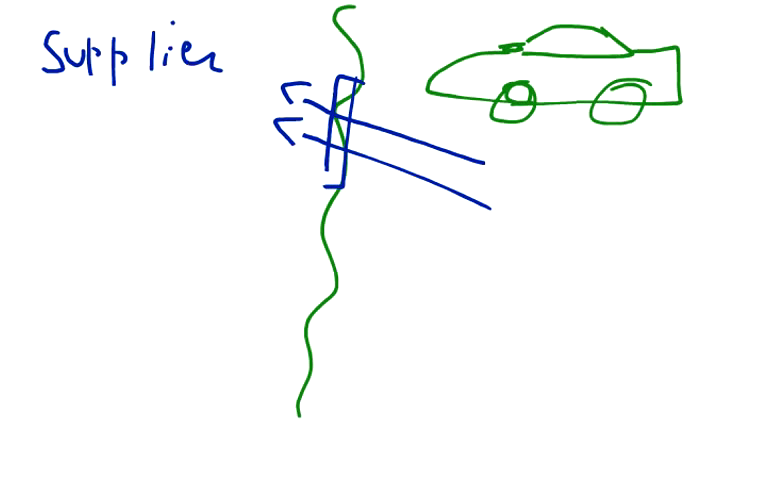
{"action": "left_click_drag", "start_coordinate": [24, 96], "coordinate": [240, 96]}
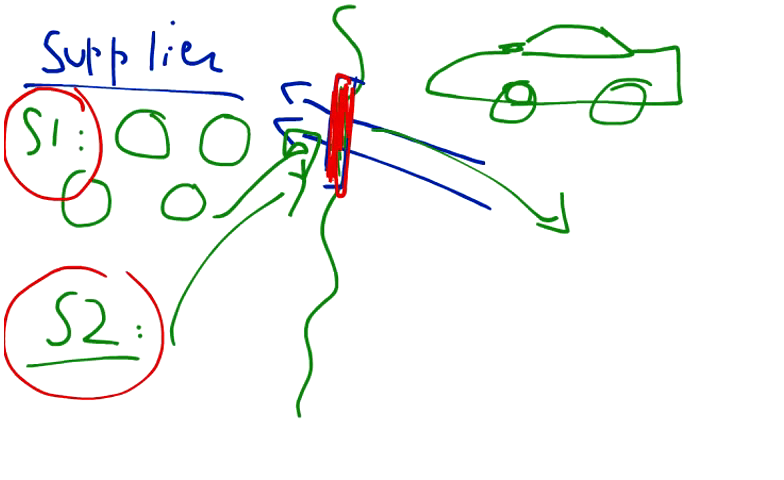
Handwrite 'User' and 'Password' beside S2, then begin 'Secur' for security.
{"action": "type", "text": "User"}
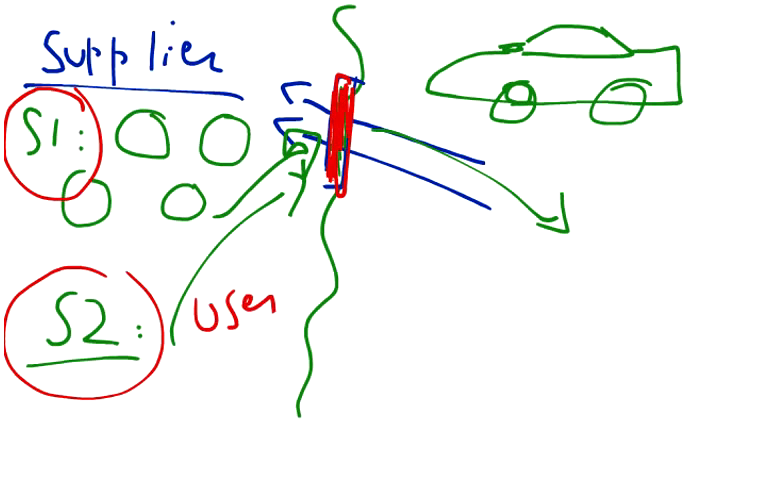
{"action": "type", "text": "Par"}
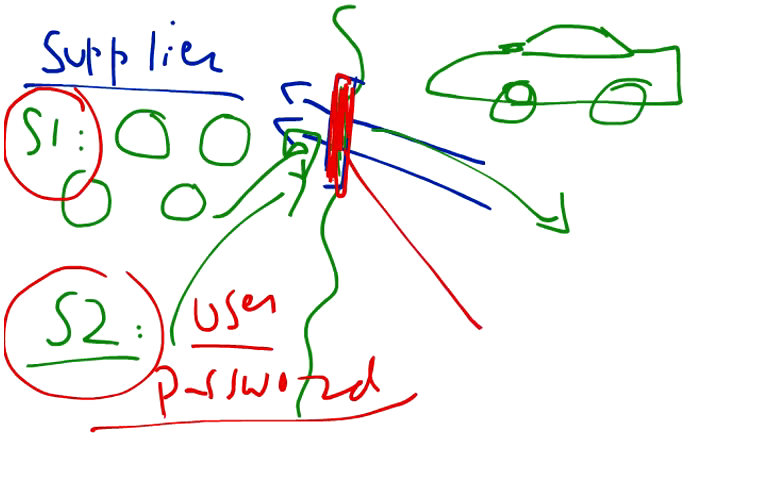
{"action": "type", "text": "Secur"}
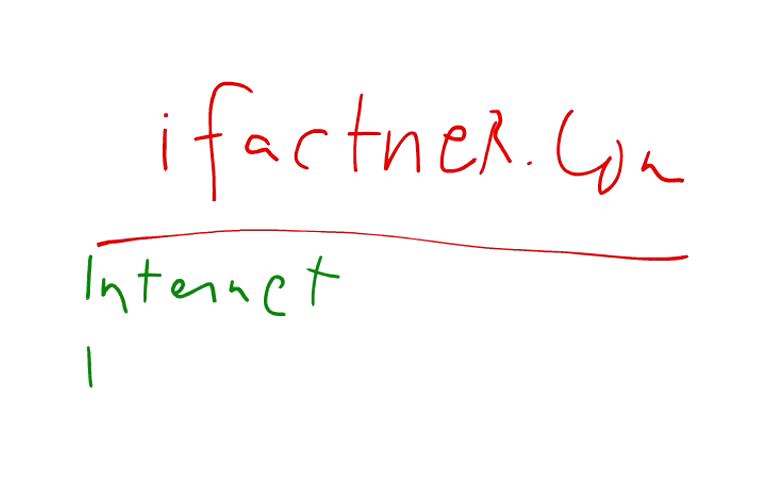
Write 'Intranet', draw a blue link out of its circle, and begin 'extranet'.
{"action": "type", "text": "Intra"}
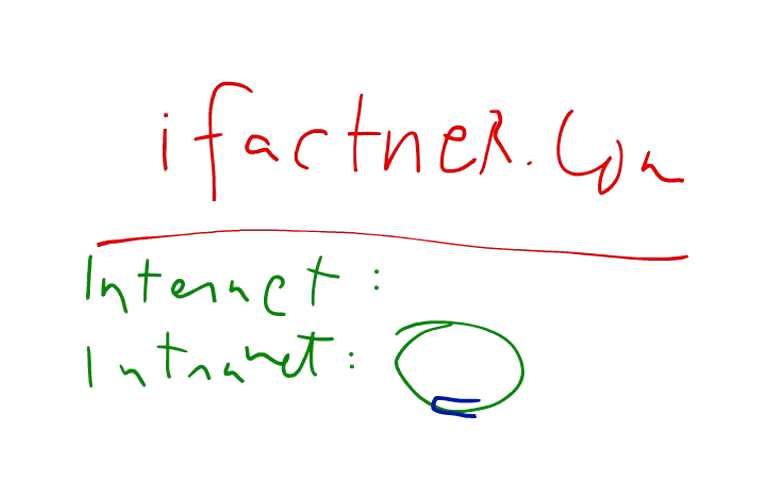
{"action": "left_click_drag", "start_coordinate": [436, 410], "coordinate": [476, 408]}
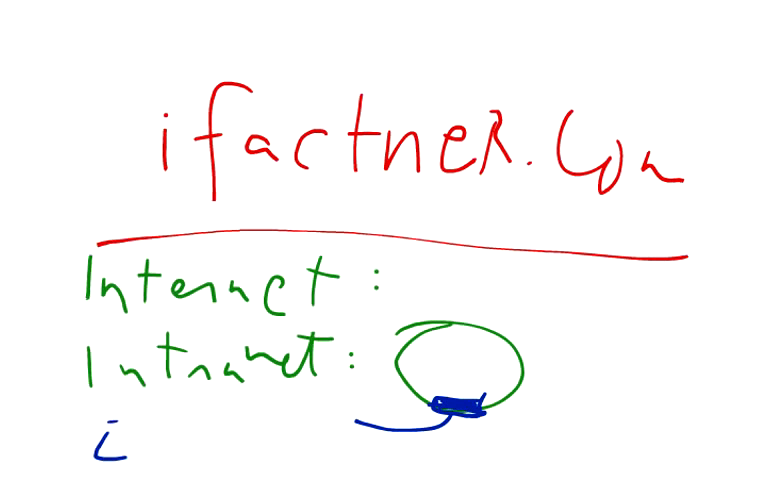
{"action": "type", "text": "xtra"}
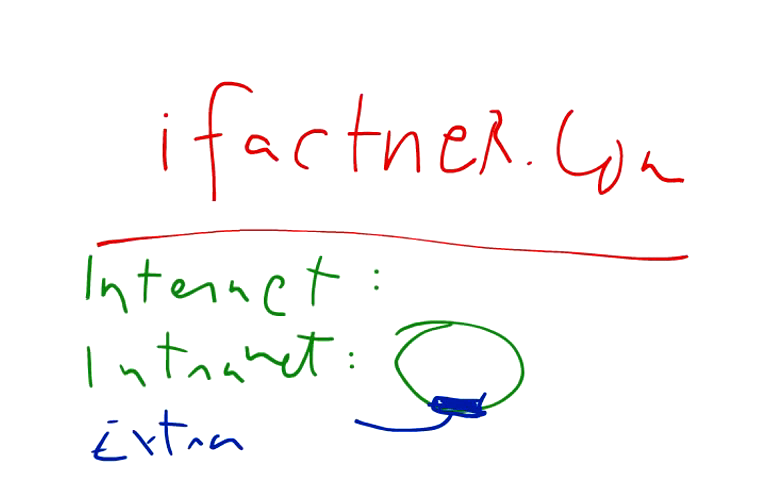